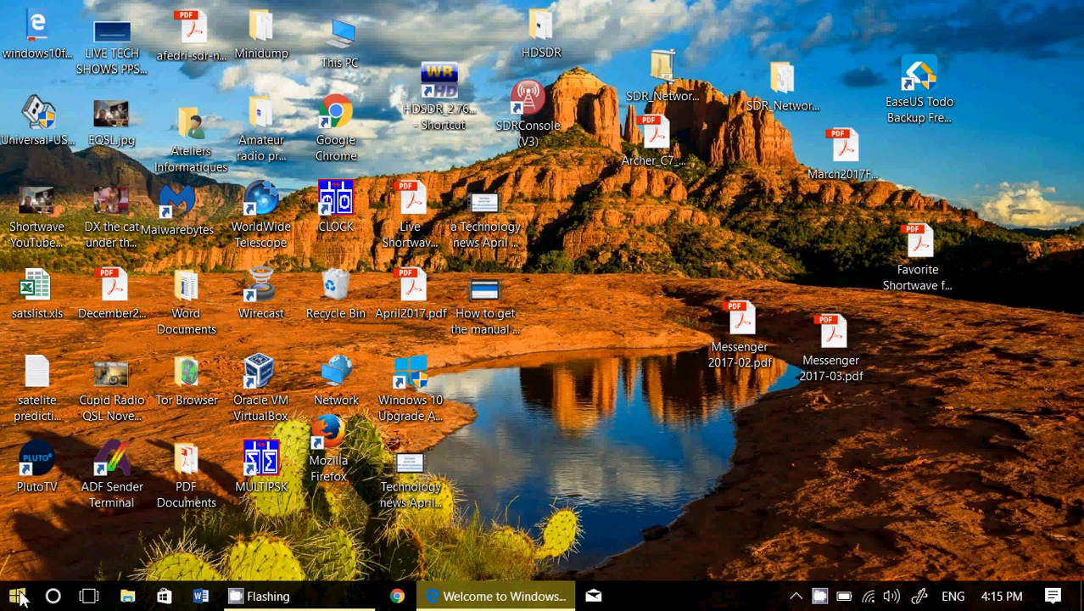
- Browse the installed apps list in Start, then close the device list
click(10, 592)
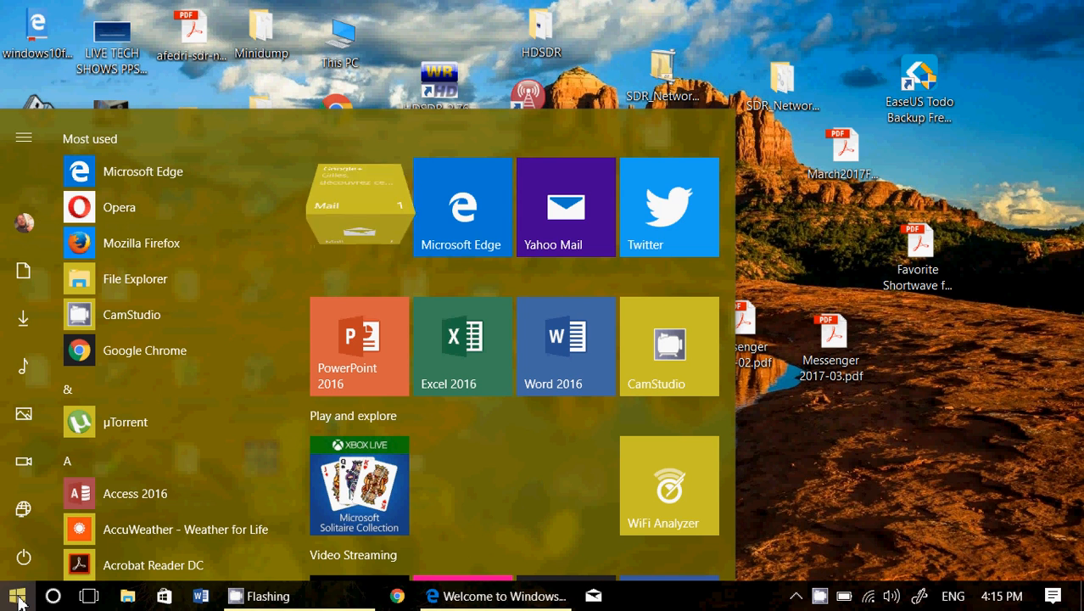
scroll(down, 3)
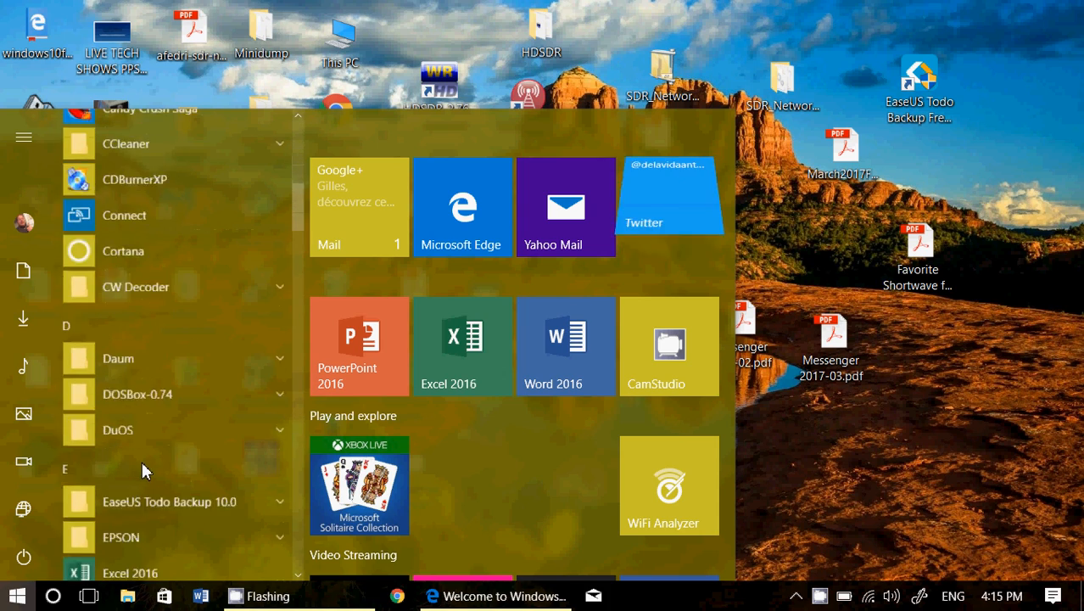
scroll(down, 3)
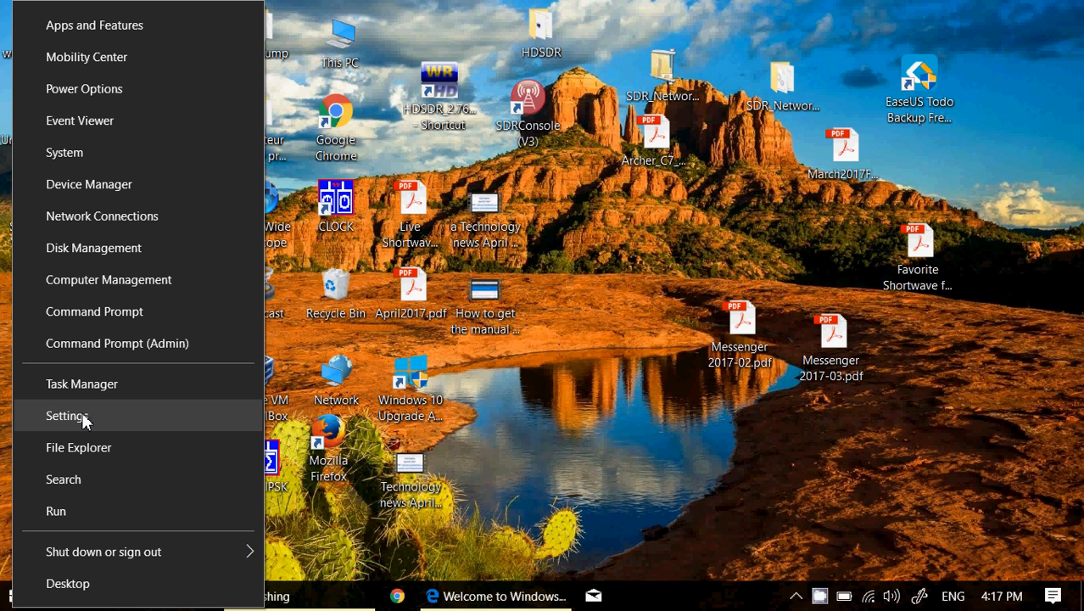
mouse_move(116, 195)
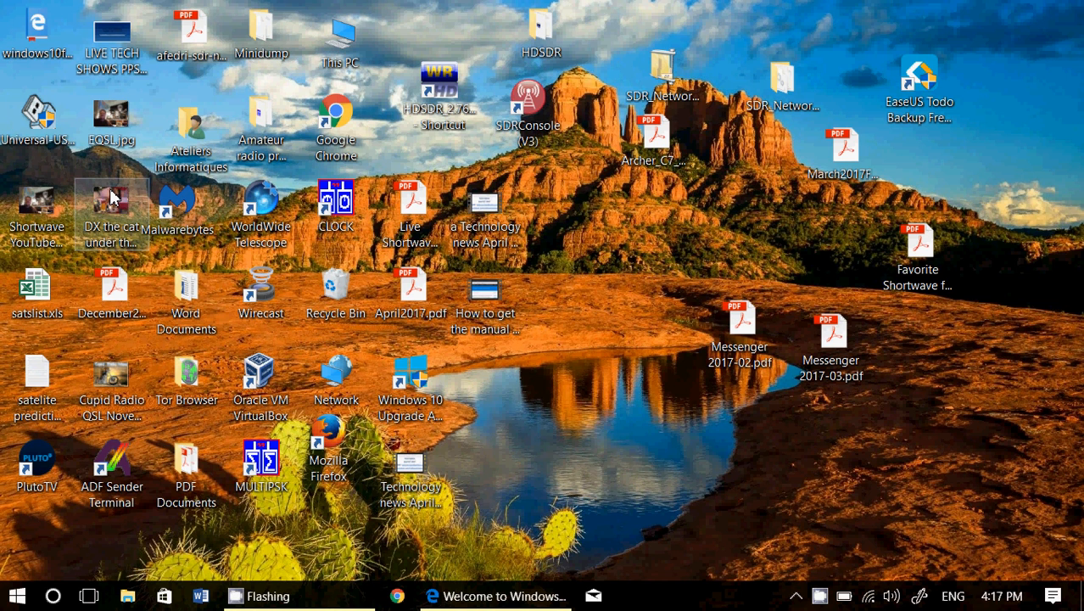
mouse_move(377, 336)
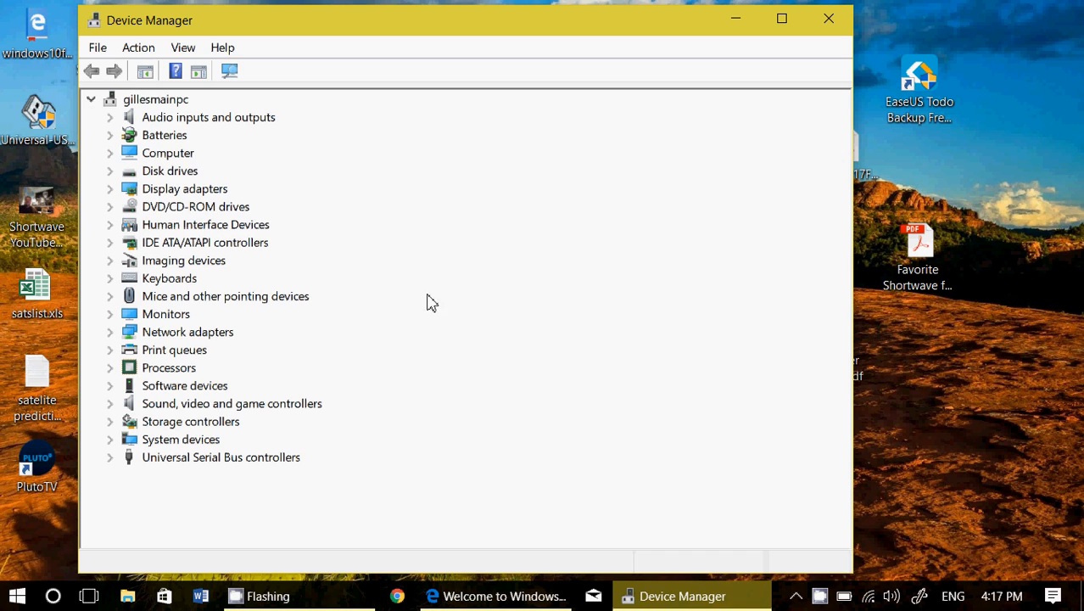
mouse_move(125, 397)
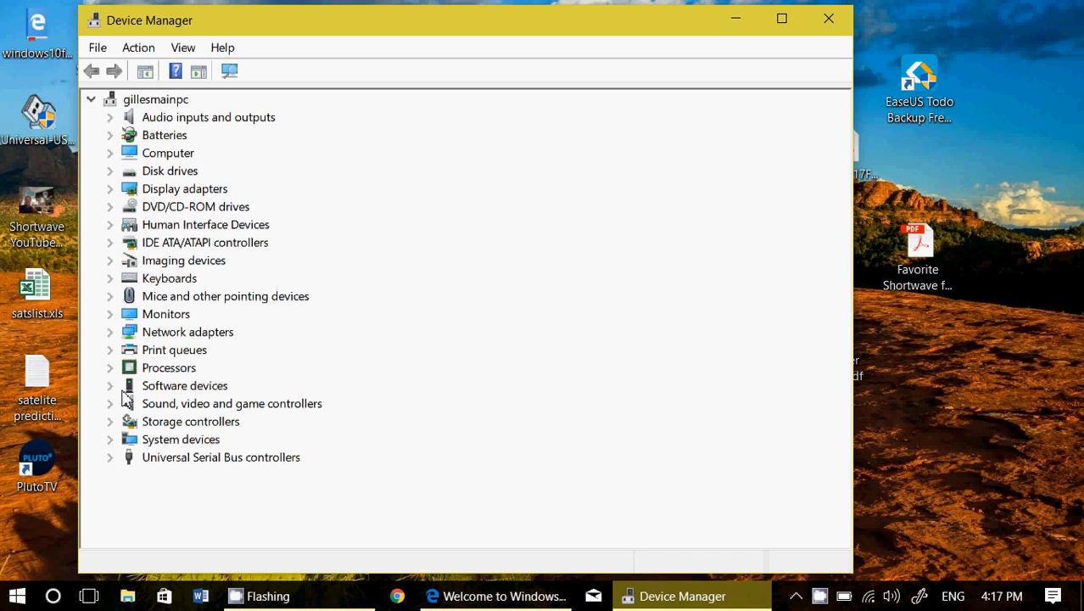
mouse_move(229, 553)
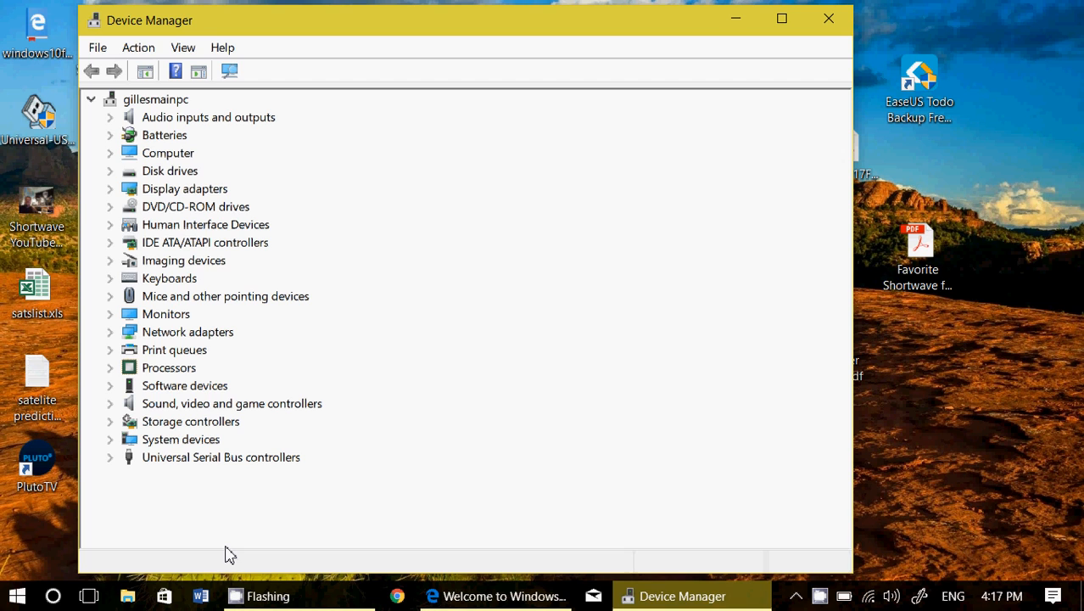
mouse_move(692, 178)
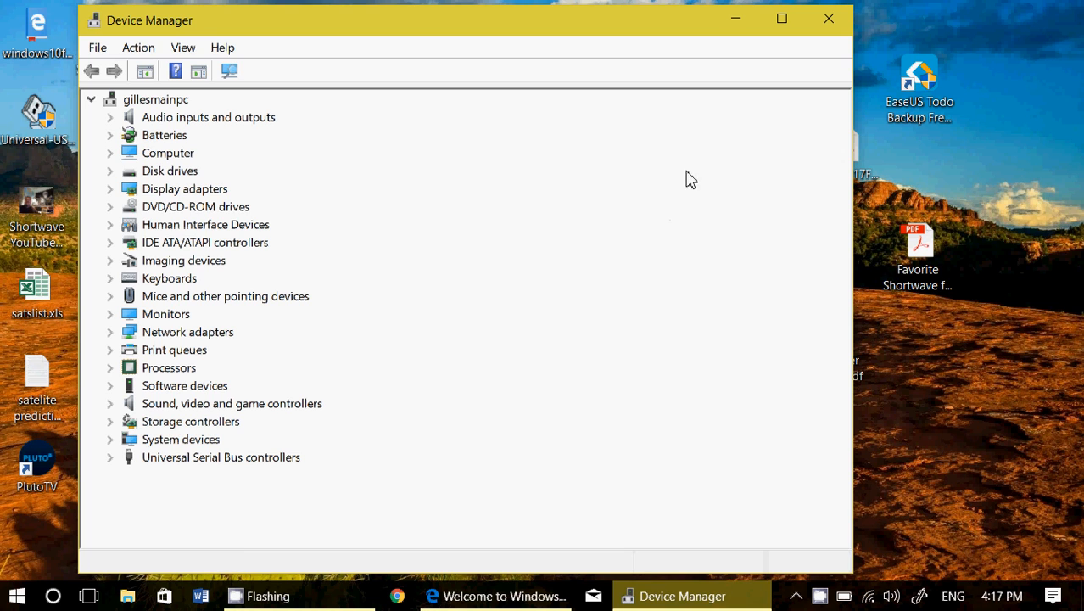
click(827, 17)
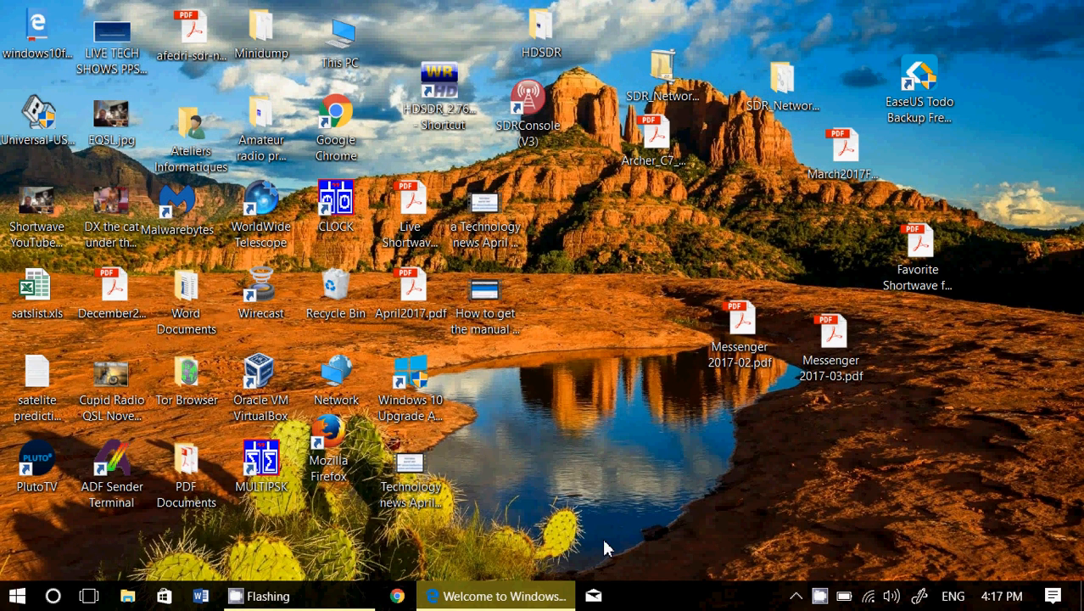
mouse_move(496, 607)
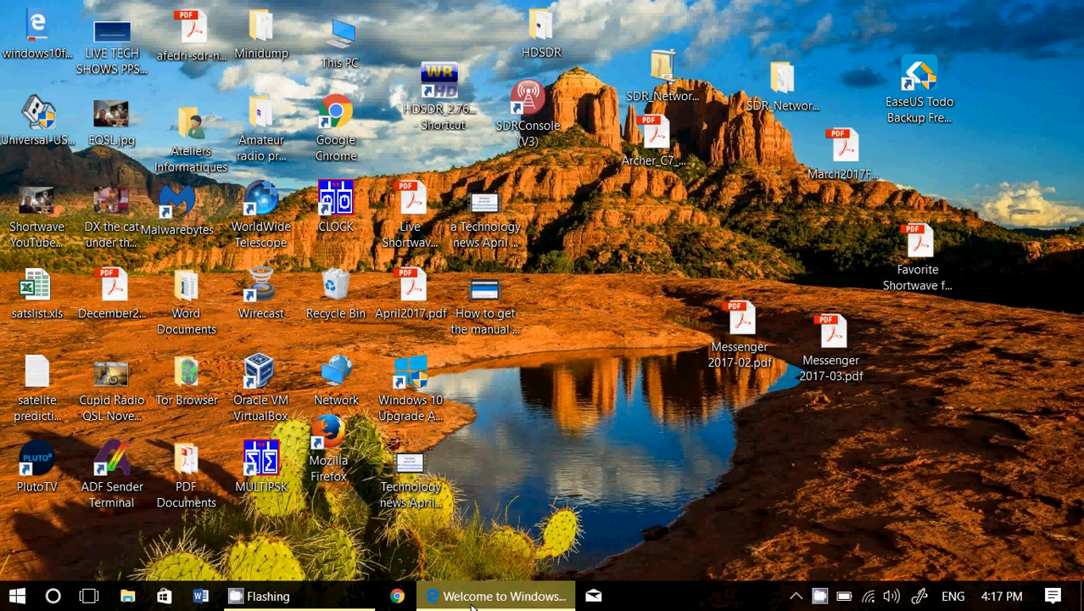
- Run winver from Cortana search to show About Windows: Version 1703, OS Build 15063.13
click(495, 596)
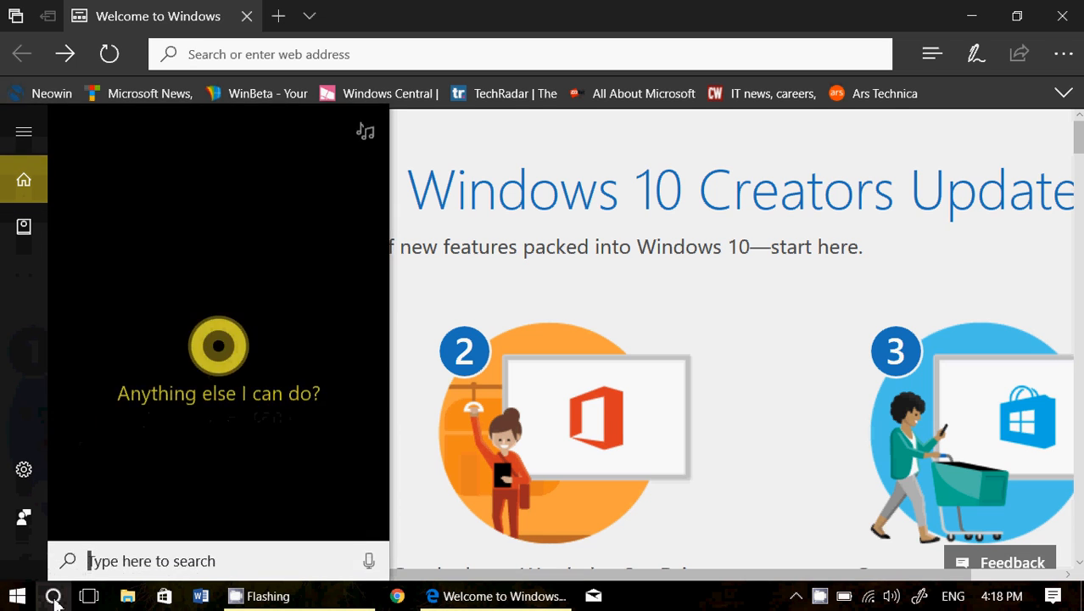
text(winver)
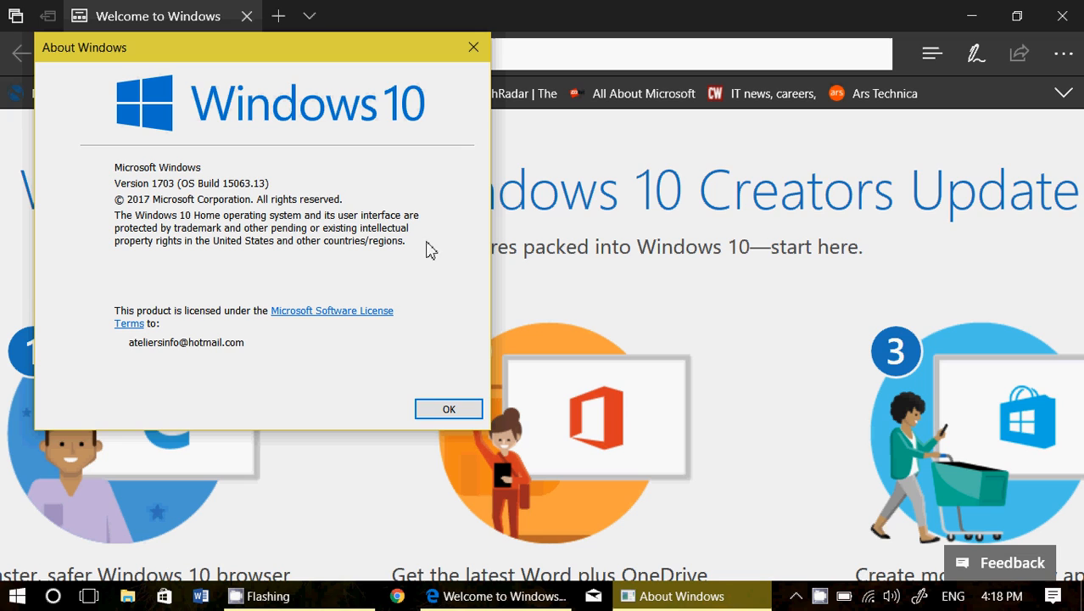
mouse_move(248, 199)
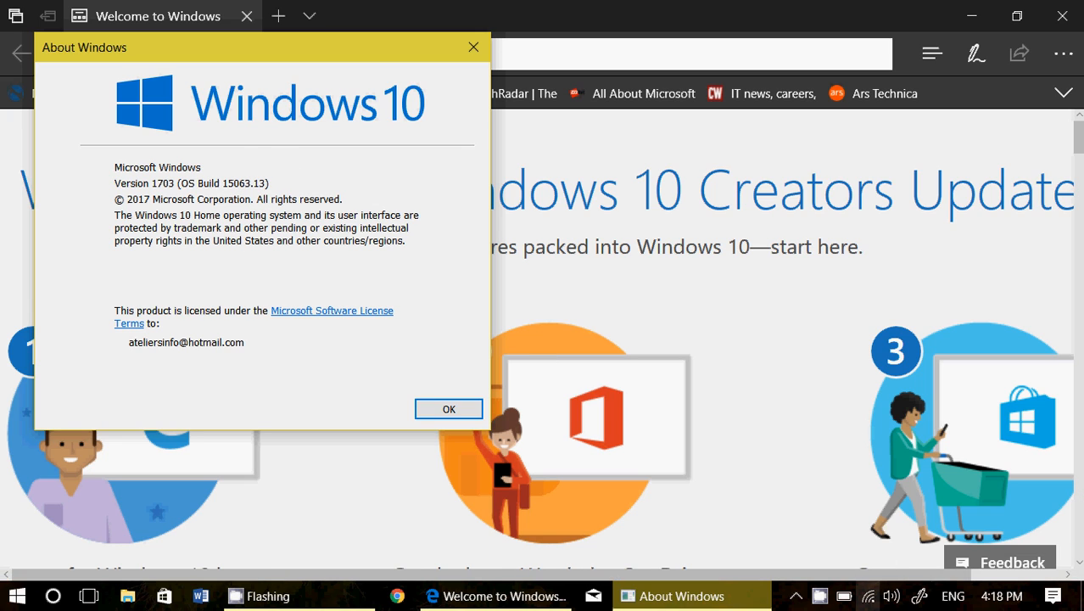
mouse_move(387, 180)
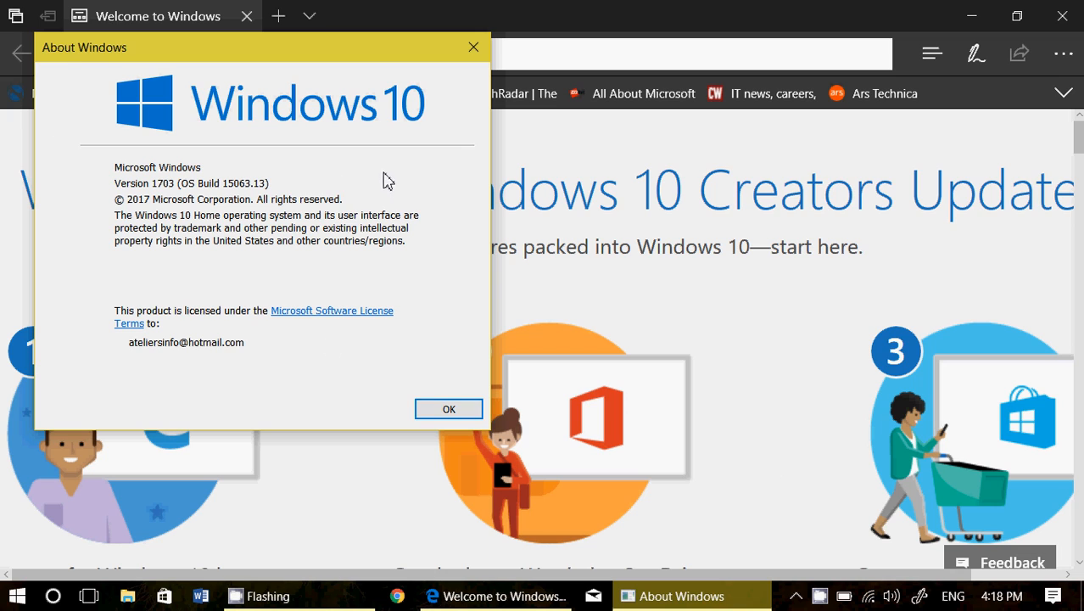
mouse_move(390, 182)
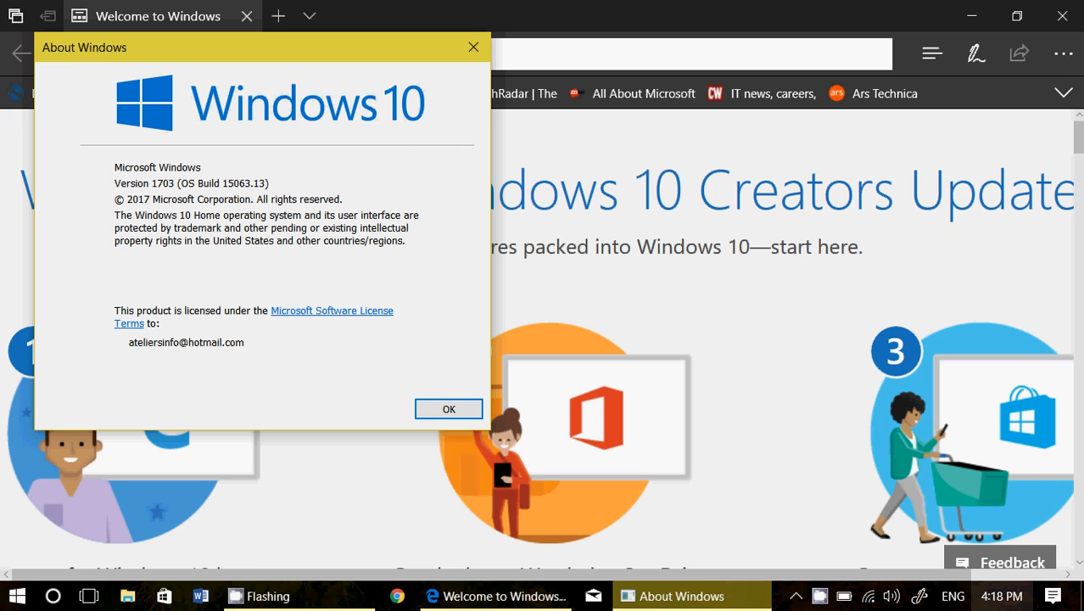
- Reach Windows Update via Action Center's All settings and start a fresh check for updates
click(1052, 595)
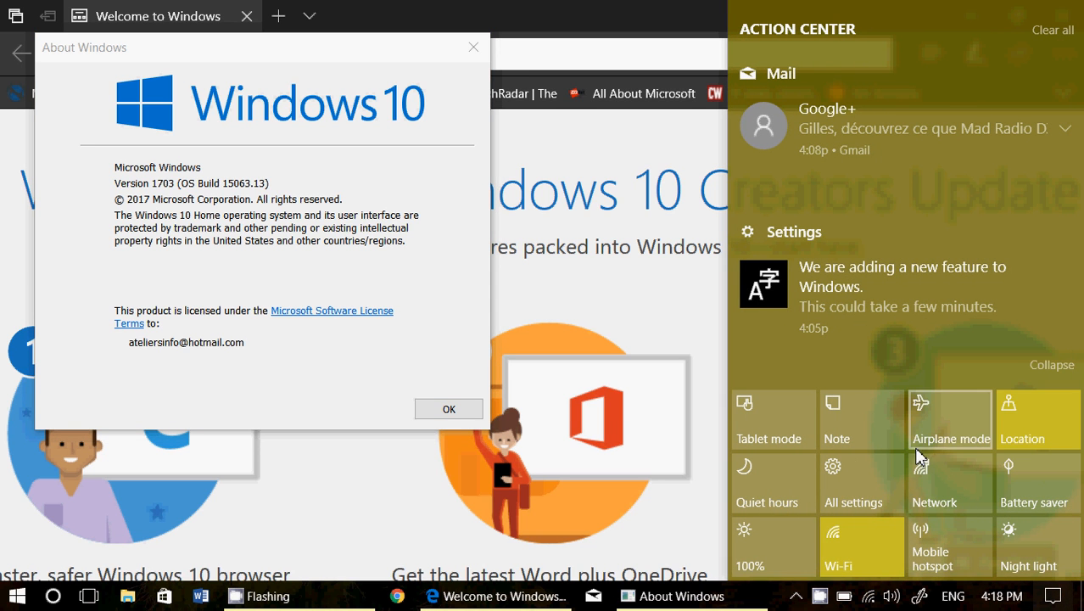
click(853, 484)
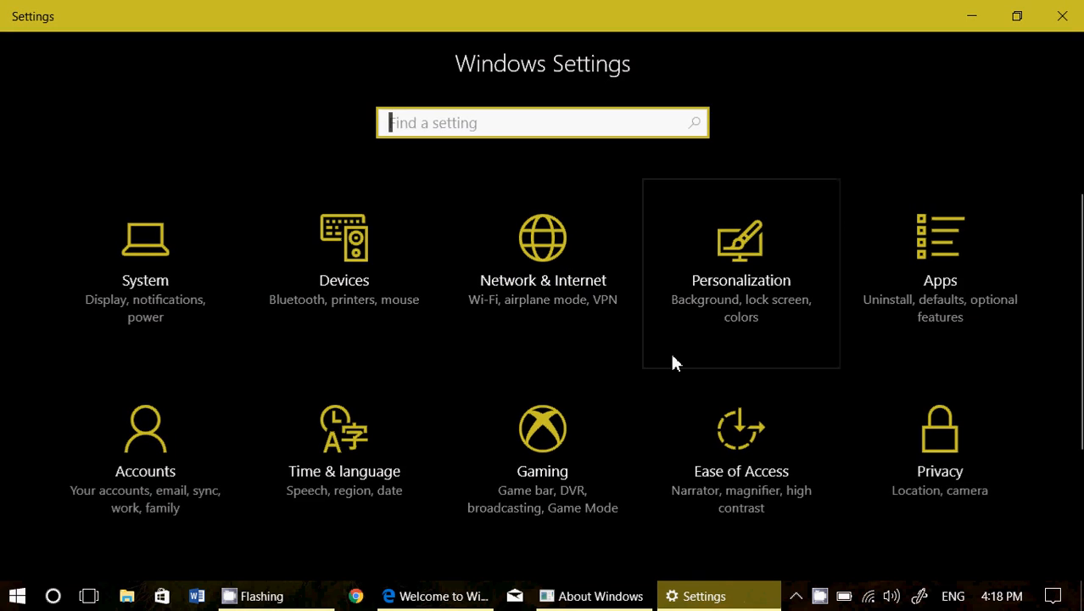
scroll(down, 3)
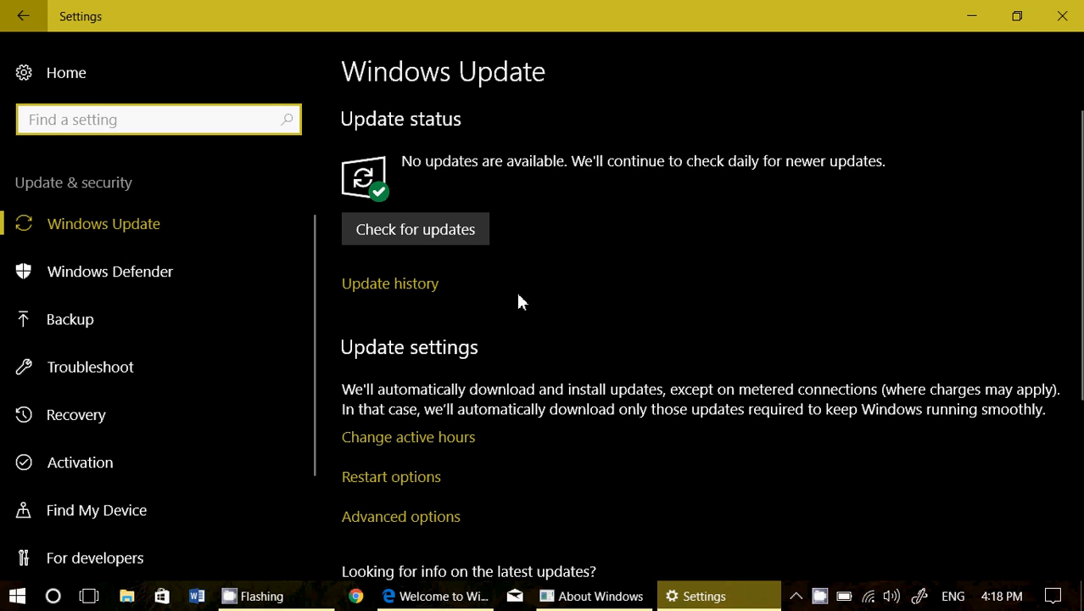
click(415, 227)
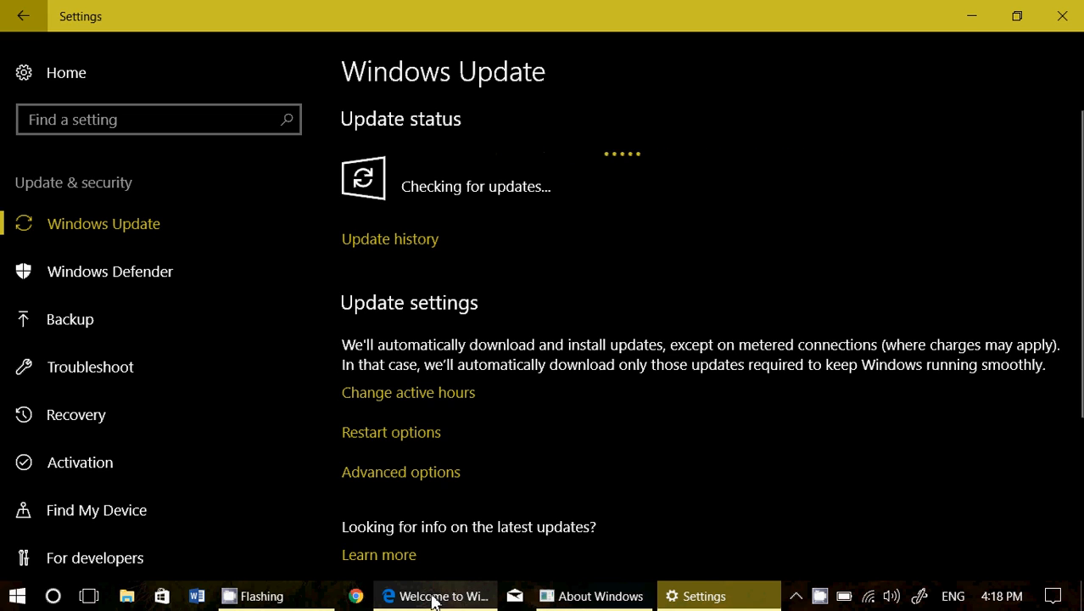
- Bring Edge's Creators Update welcome page to the front from the taskbar
click(441, 596)
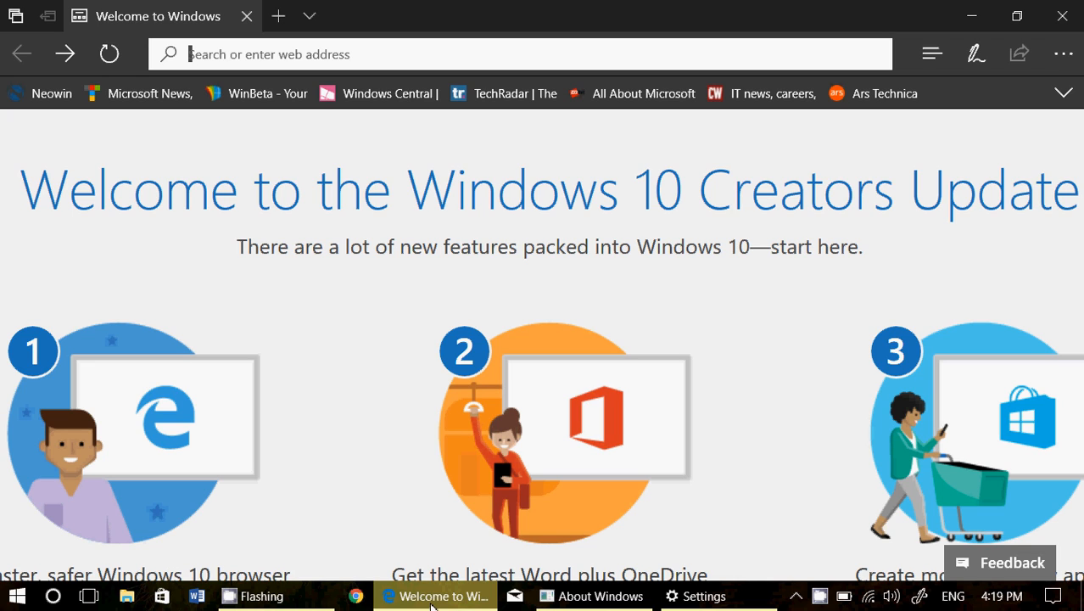
mouse_move(603, 548)
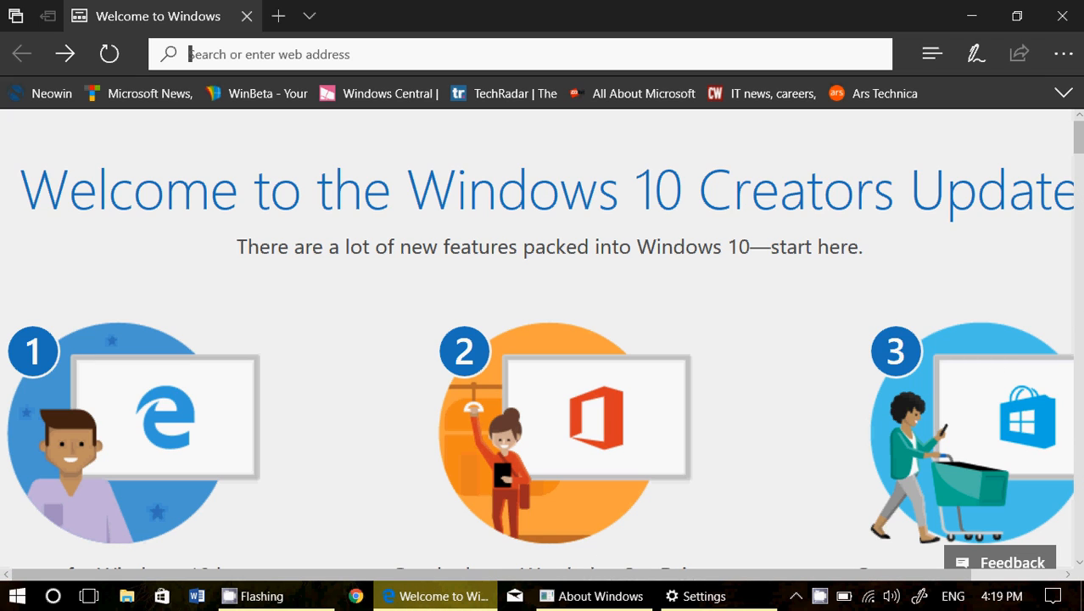
mouse_move(1062, 15)
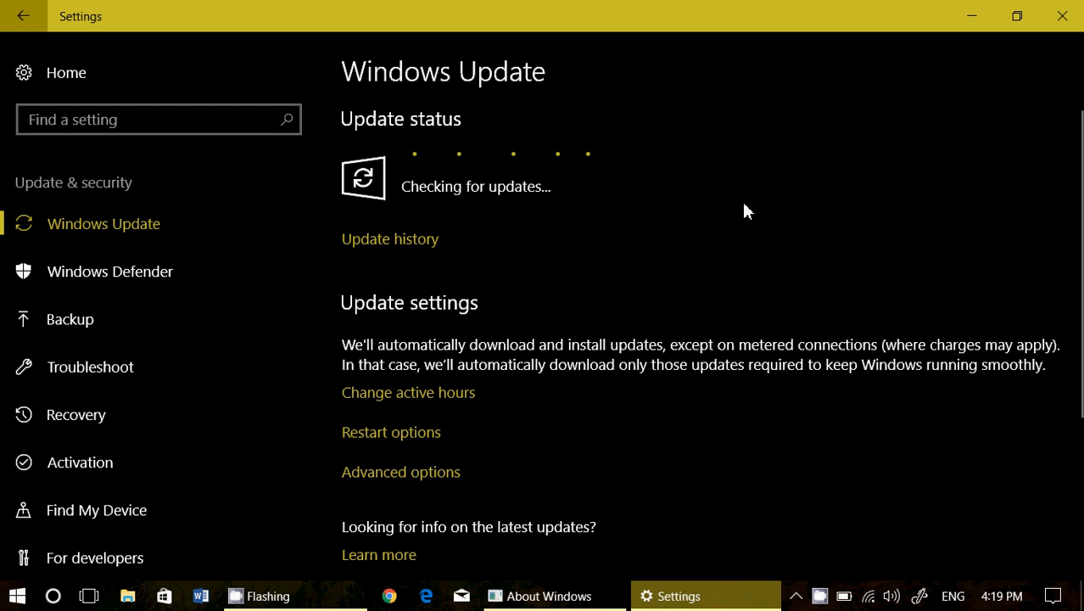
- Show About Windows confirming Version 1703, then dismiss the Twitter toast notification
click(546, 597)
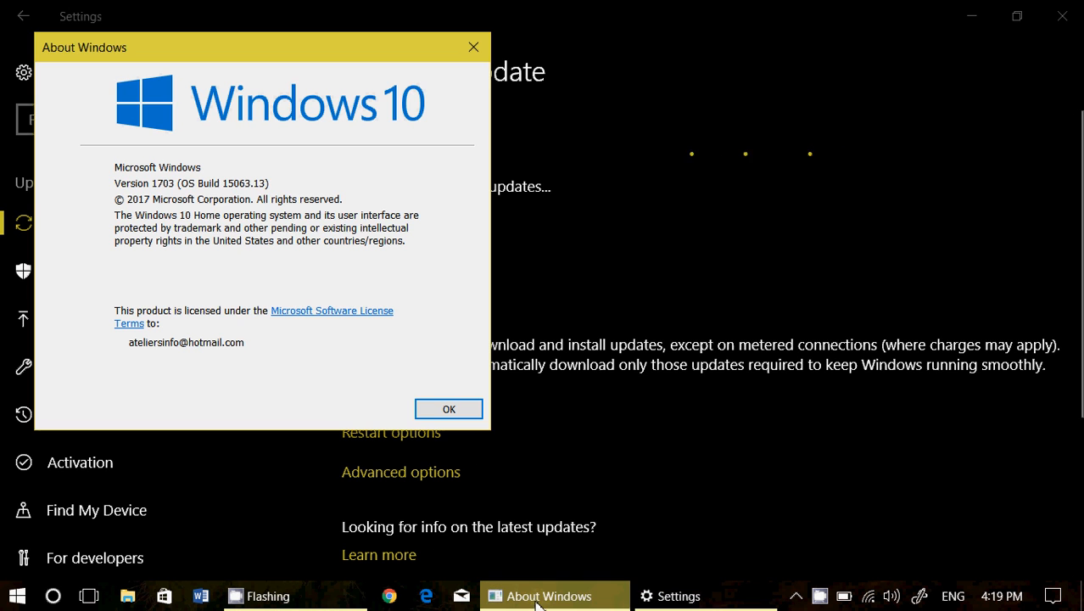
mouse_move(251, 400)
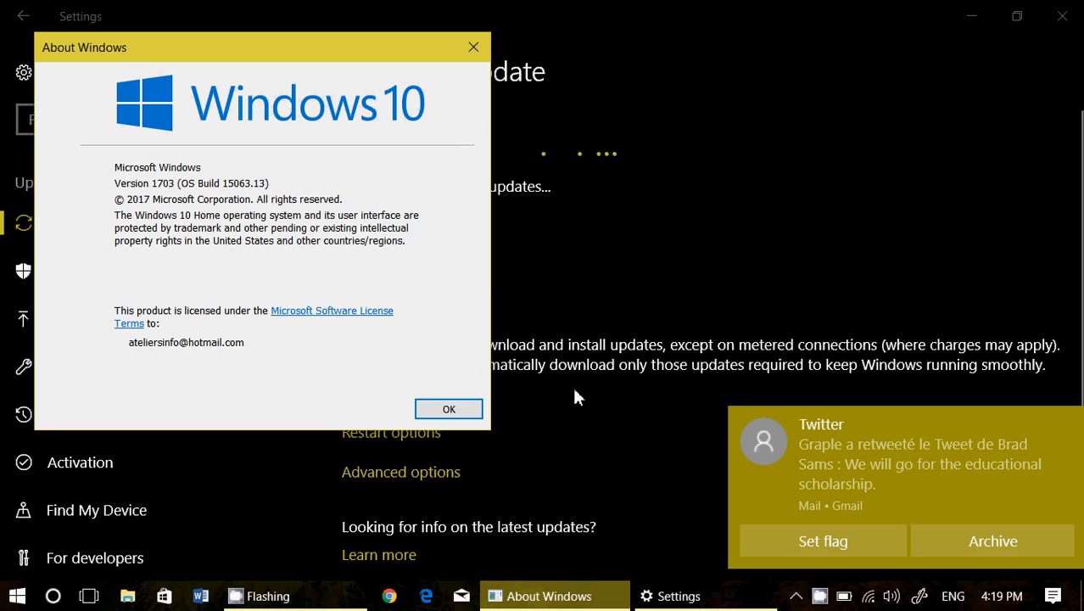
mouse_move(1069, 434)
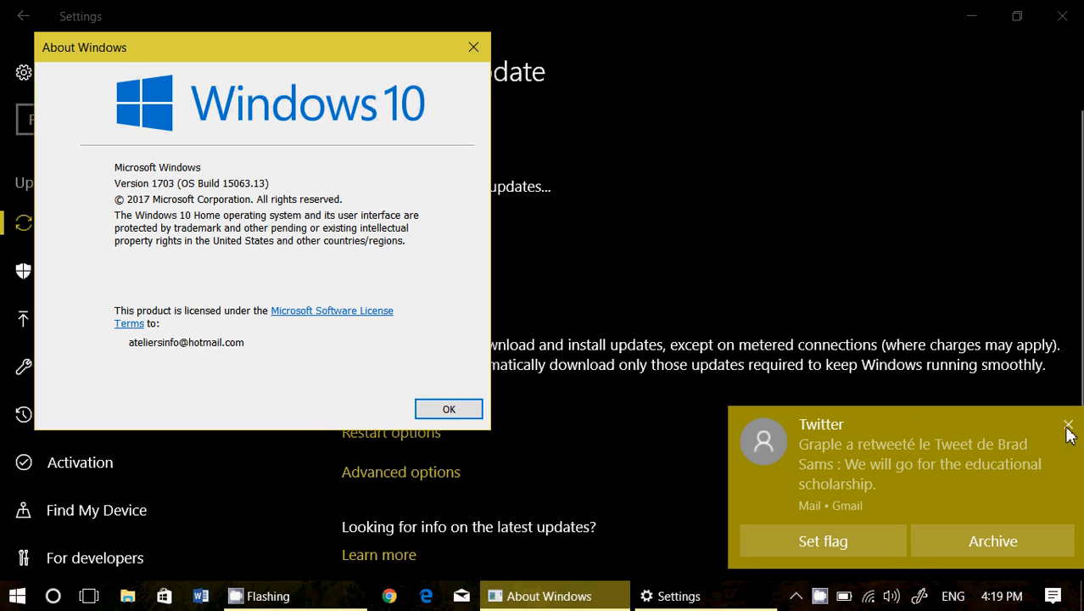
click(1065, 422)
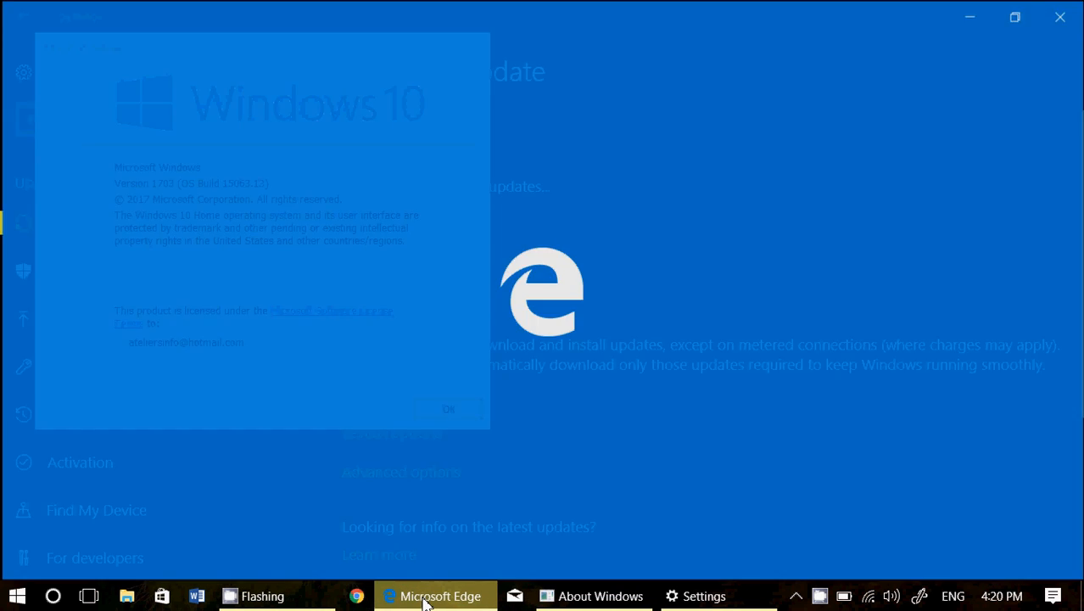
- Switch Edge to the Microsoft Edge Tips tab and view its Stay productive, organized and safe sections
click(425, 596)
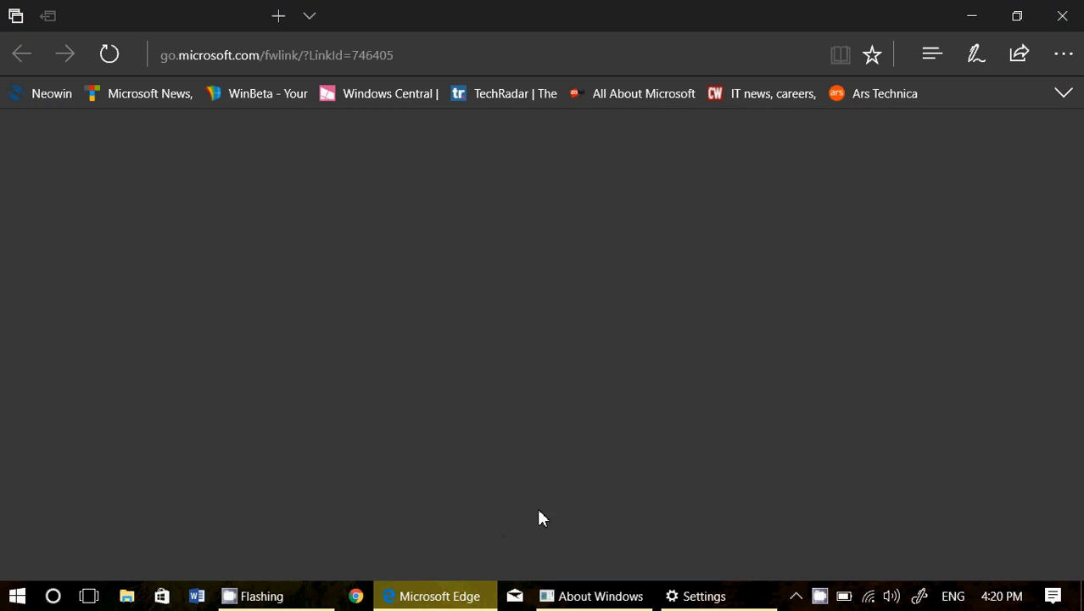
click(798, 595)
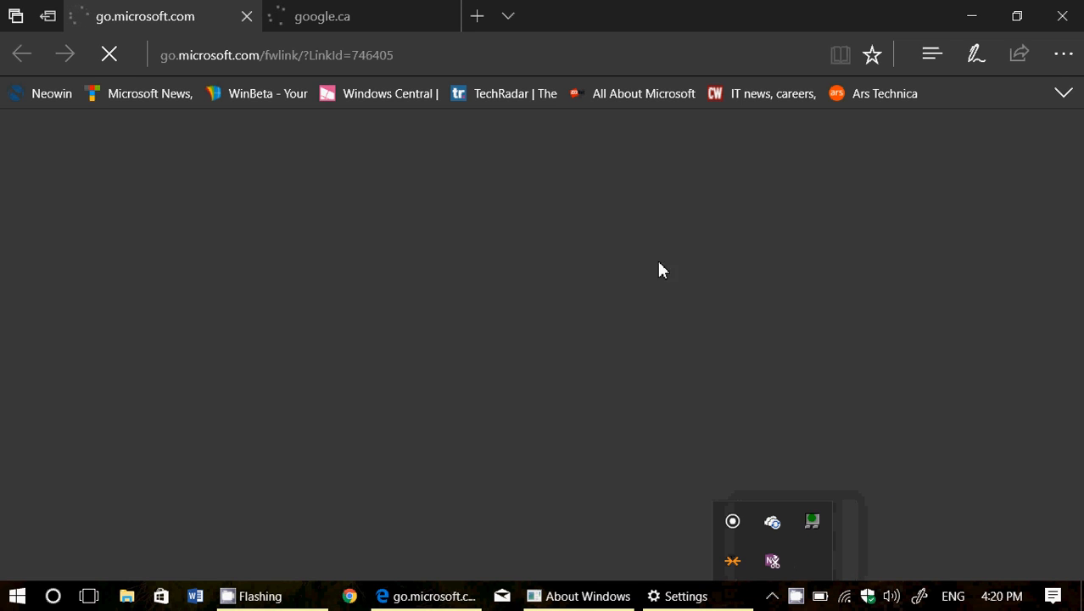
click(339, 17)
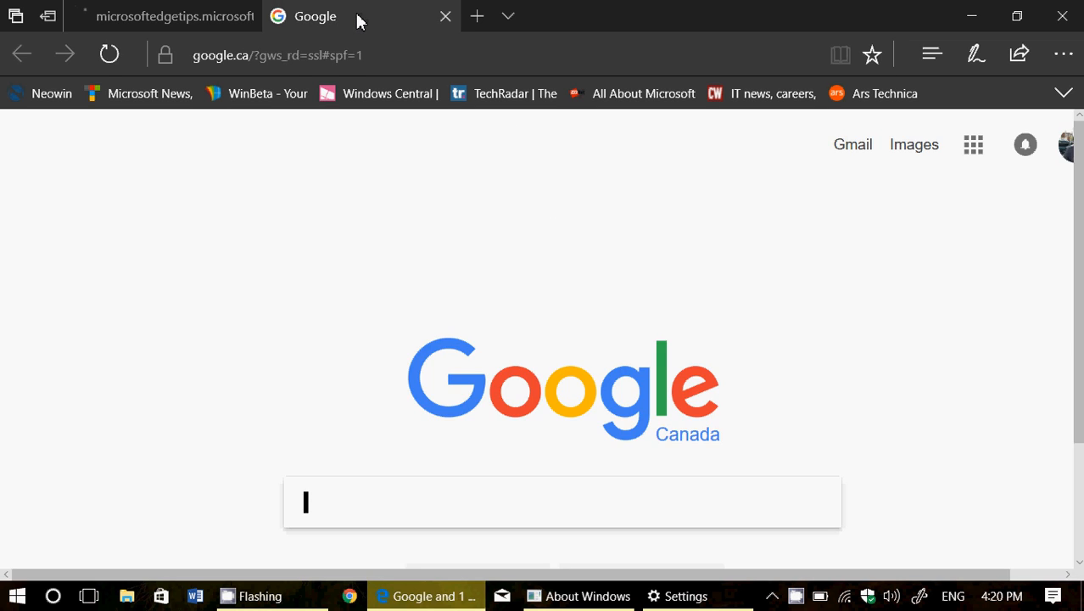
click(169, 17)
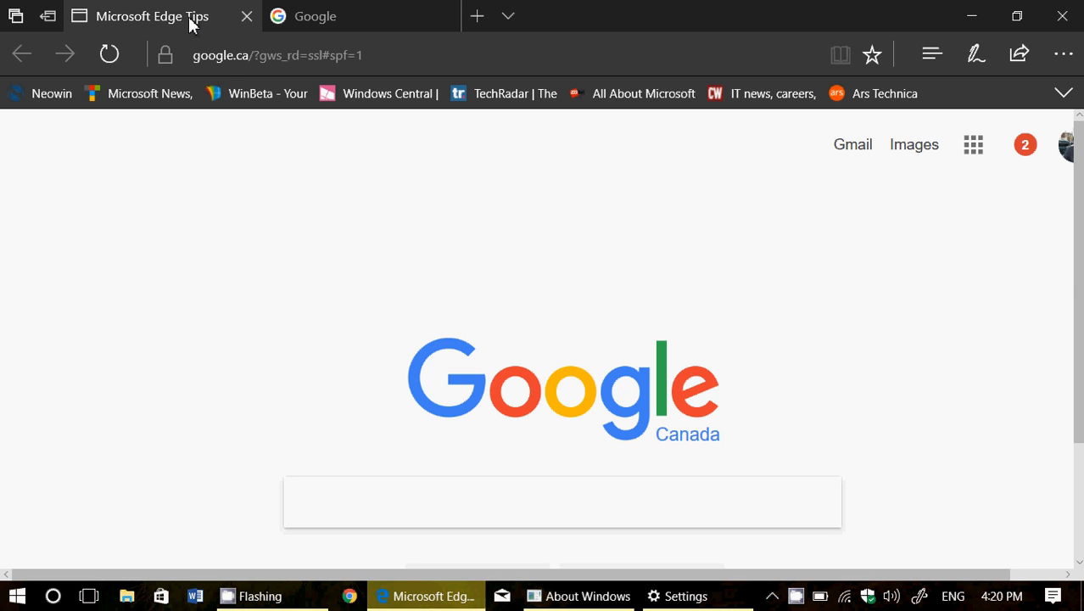
click(152, 17)
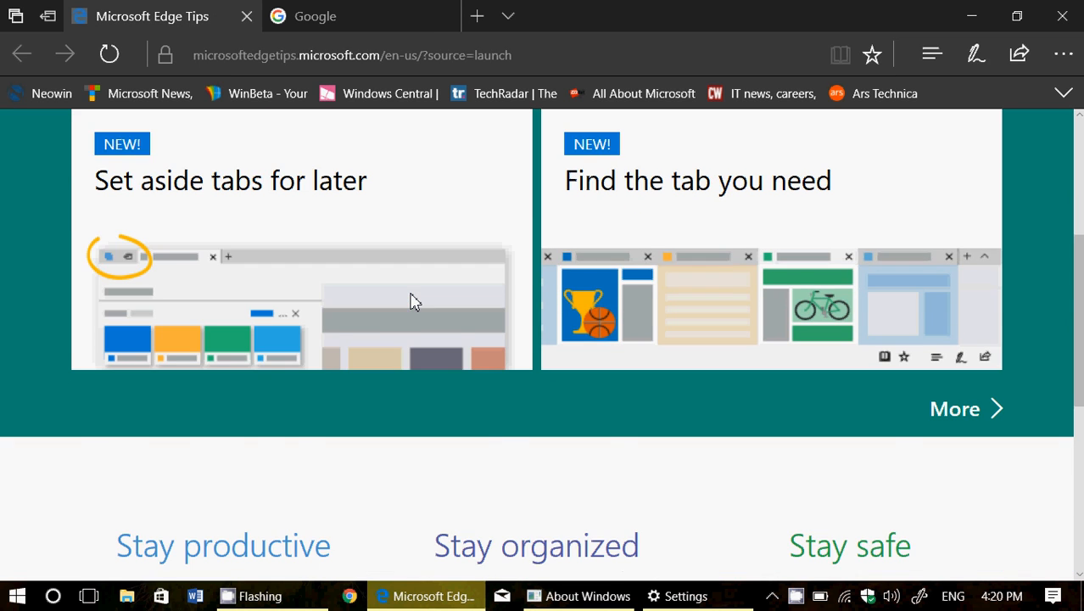
scroll(down, 3)
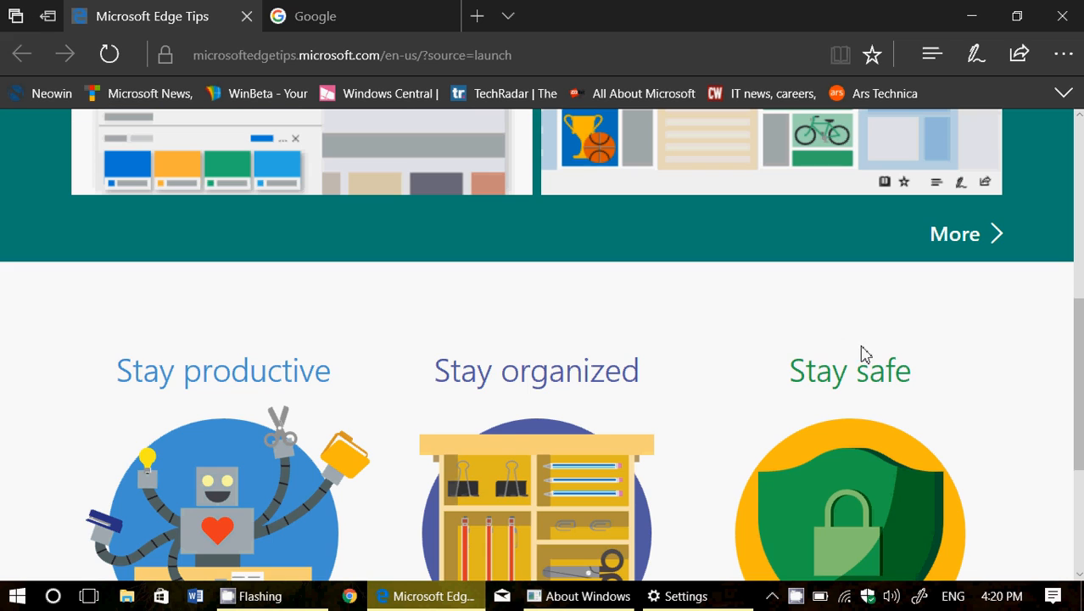
scroll(down, 3)
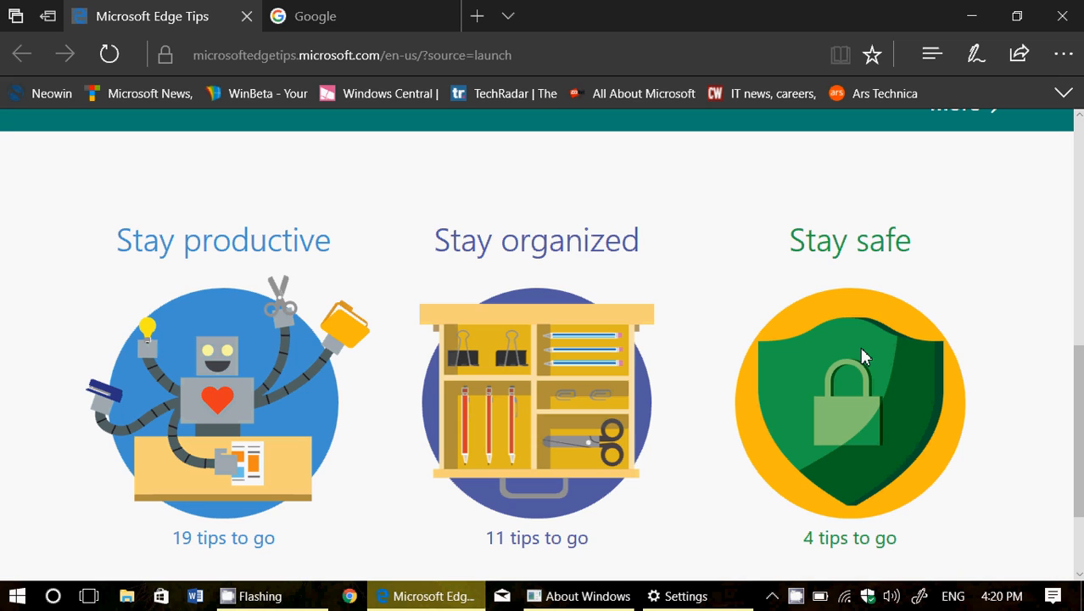
mouse_move(1062, 577)
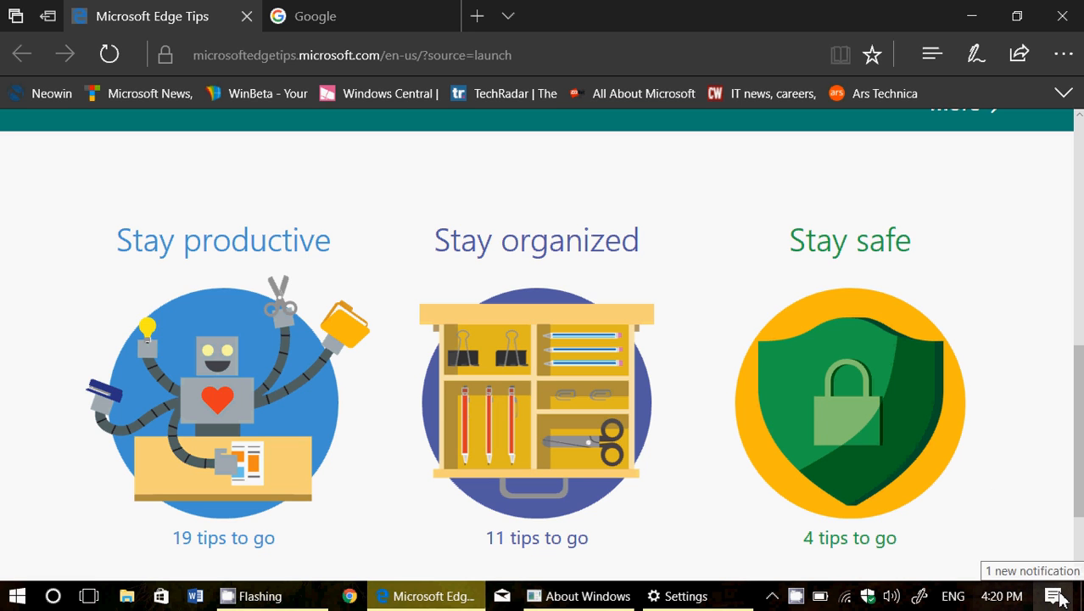
- Bring up the Action Center notifications panel
click(1062, 592)
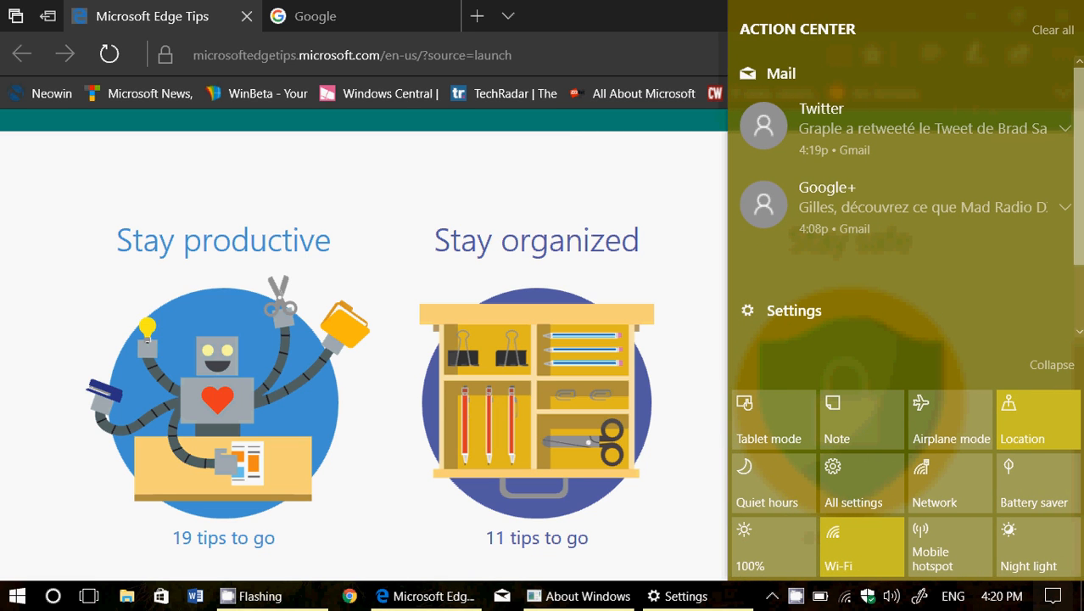
mouse_move(1059, 40)
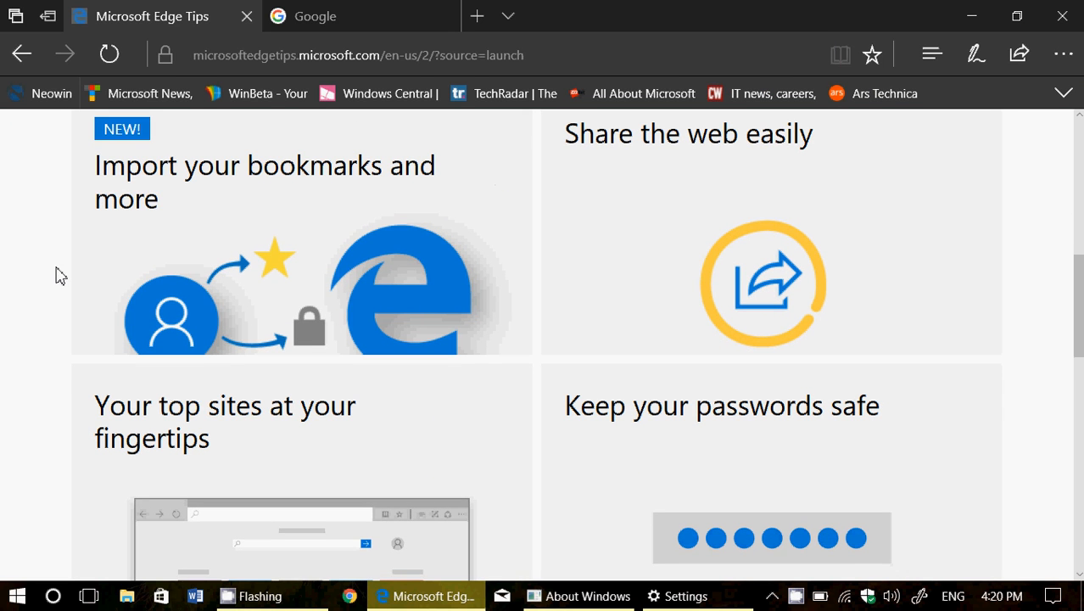
- Scroll back up the further tips page before returning to the main Edge Tips page
scroll(up, 3)
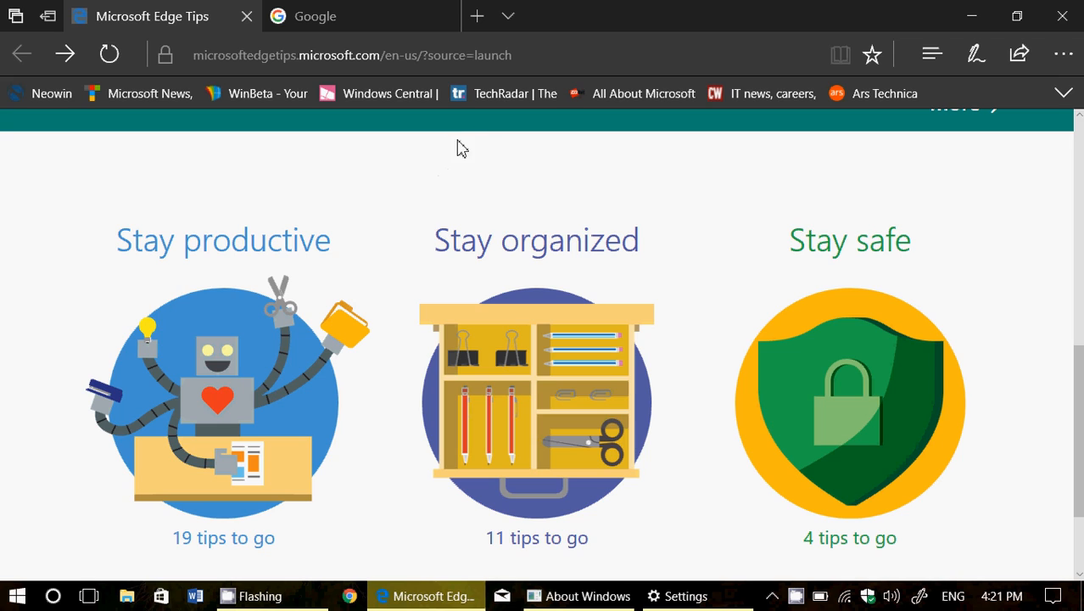
mouse_move(489, 135)
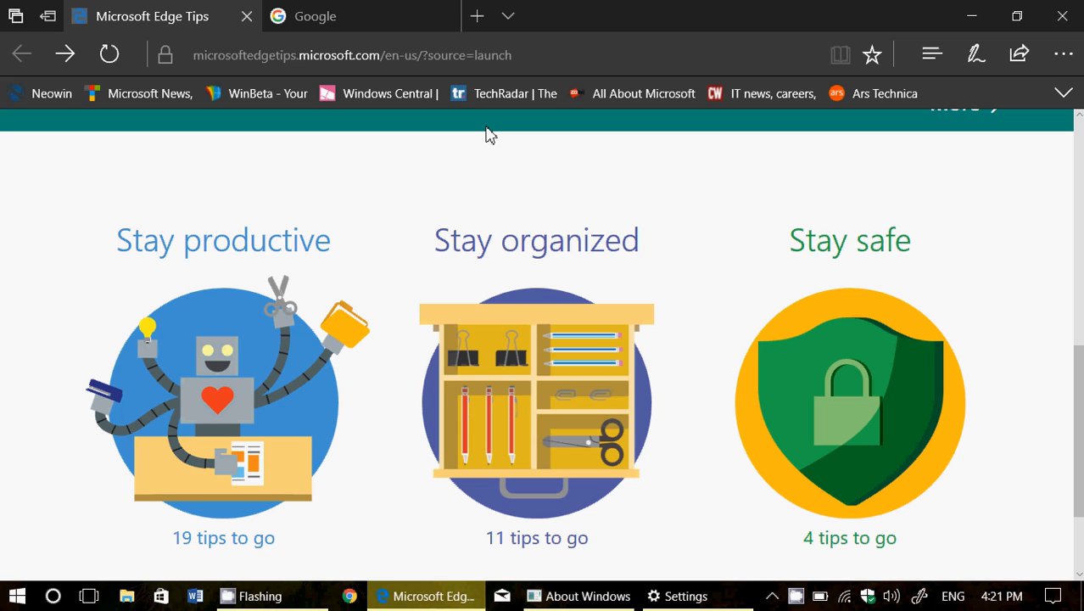
mouse_move(492, 117)
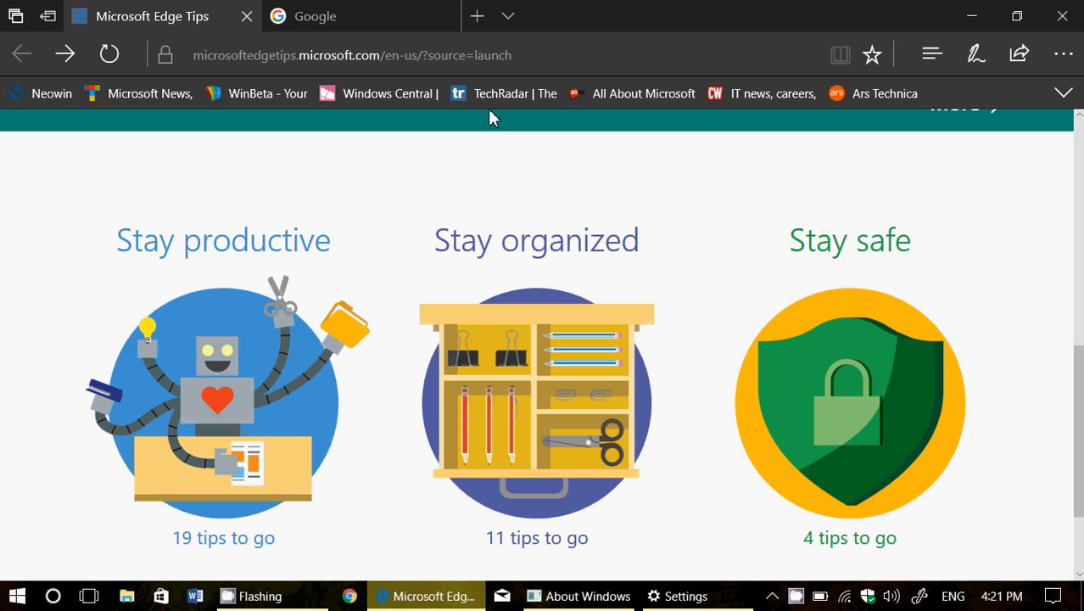
- Return to Settings and close About Windows, leaving the Defender update KB2267602 downloading
click(1062, 16)
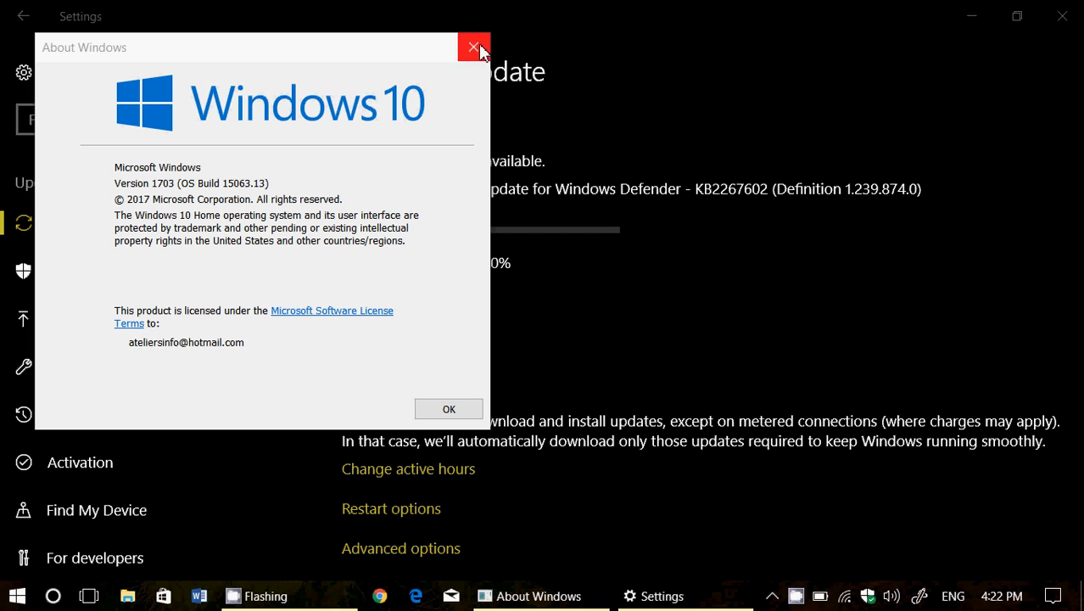
click(472, 47)
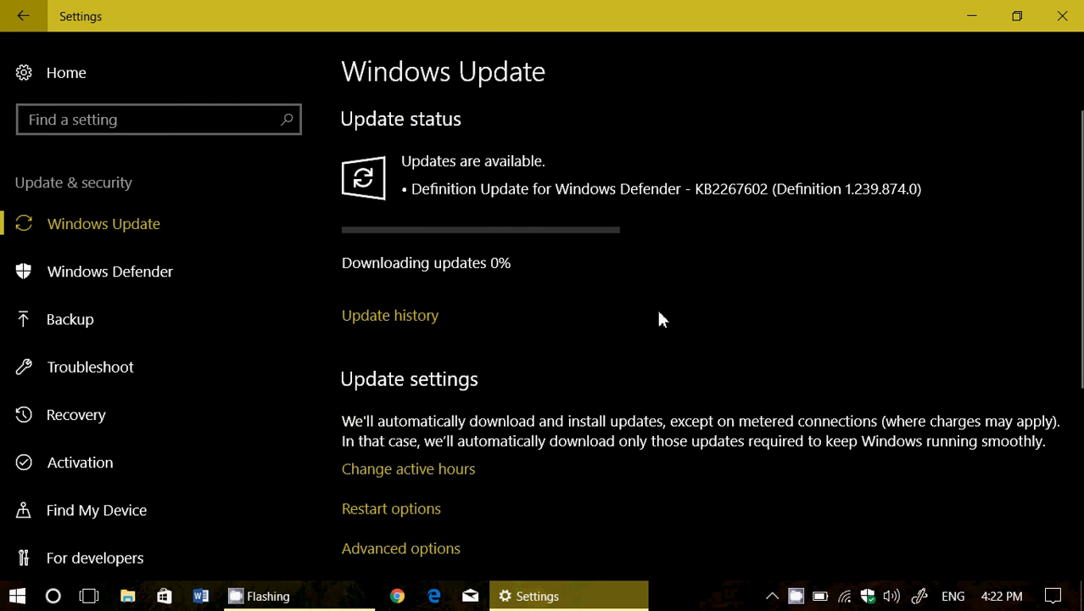
mouse_move(1058, 15)
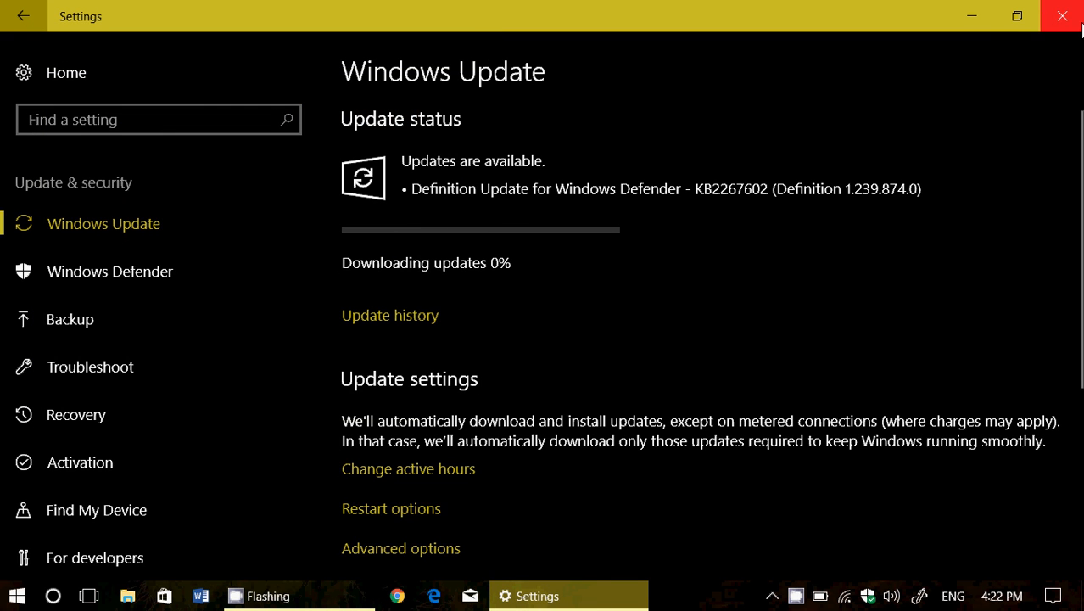